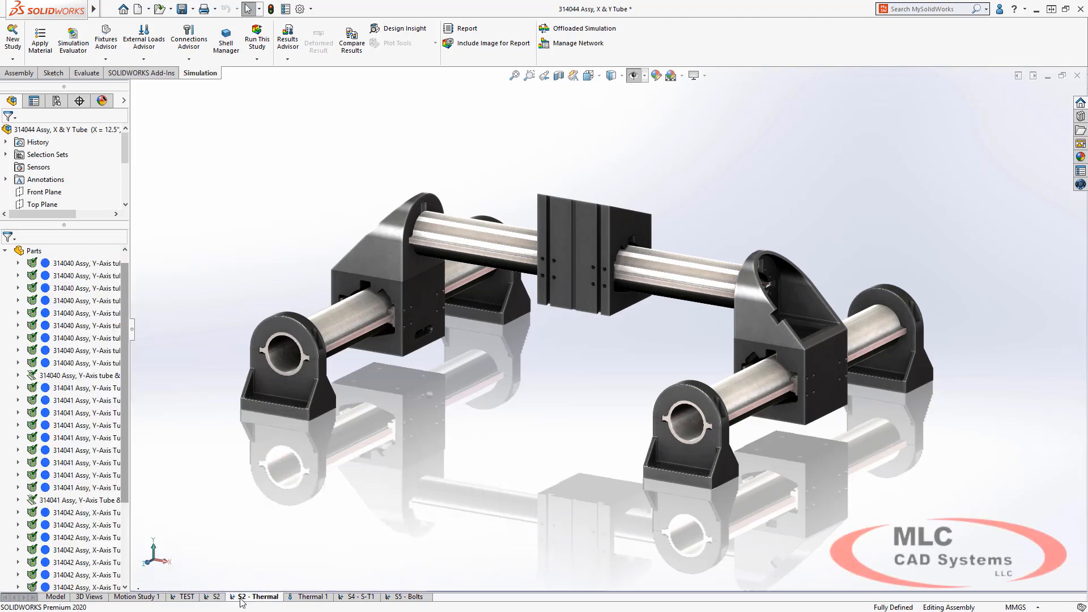
{"action": "mouse_move", "coordinate": [230, 561]}
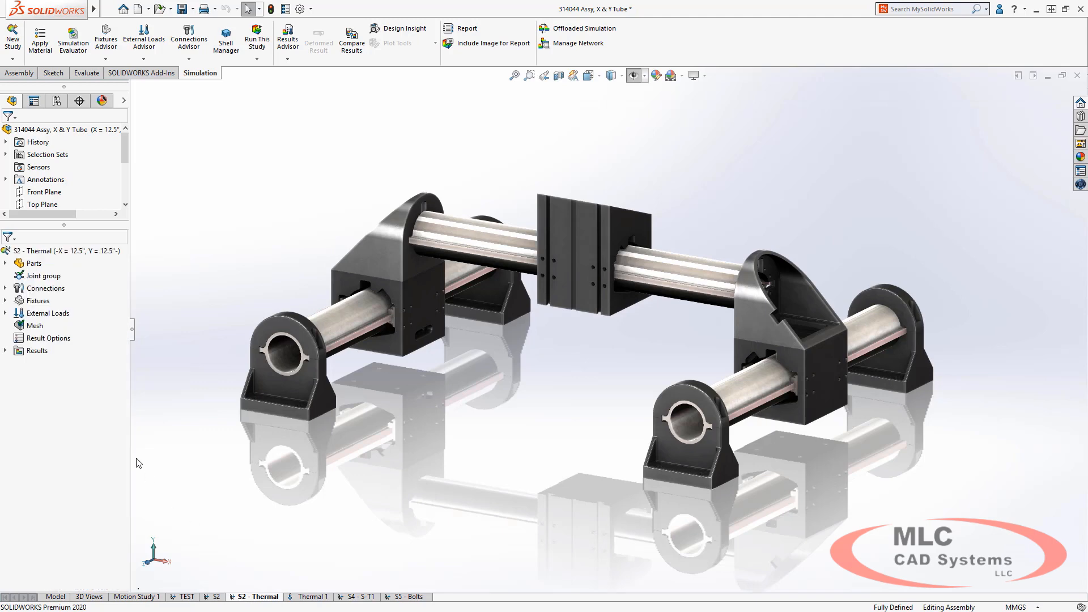
- Expand the S2 - Thermal study's External Loads and list the load types that can be added
{"action": "left_click", "coordinate": [5, 313]}
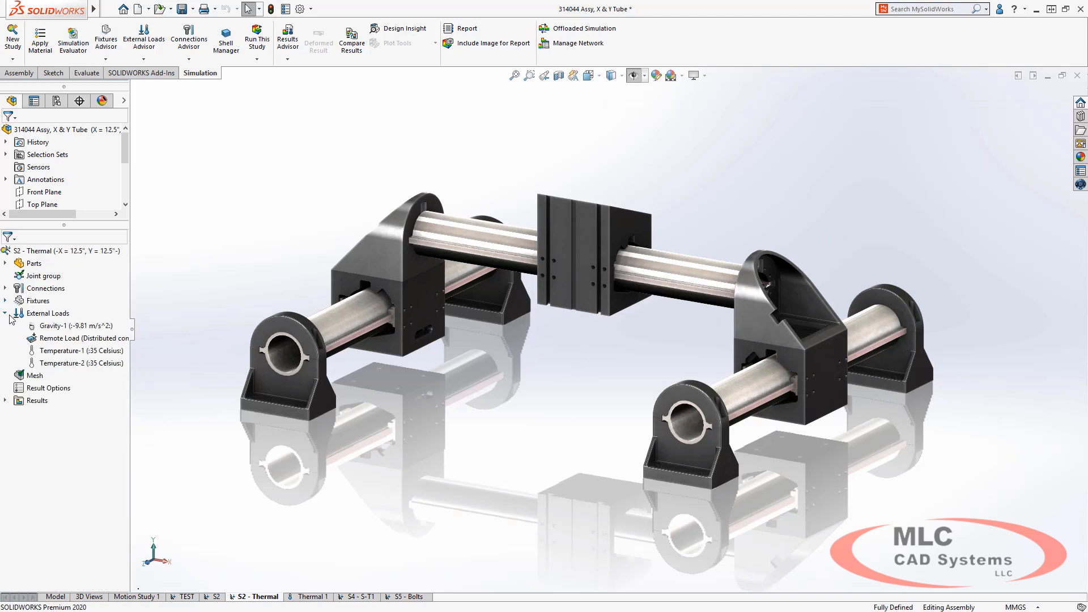
{"action": "right_click", "coordinate": [49, 313]}
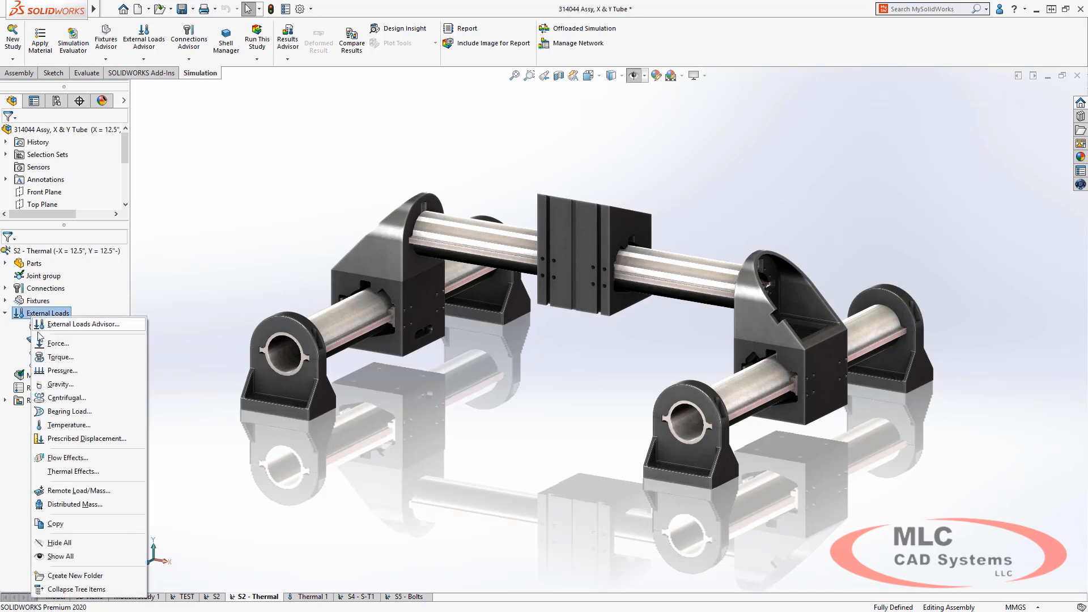
{"action": "mouse_move", "coordinate": [67, 425]}
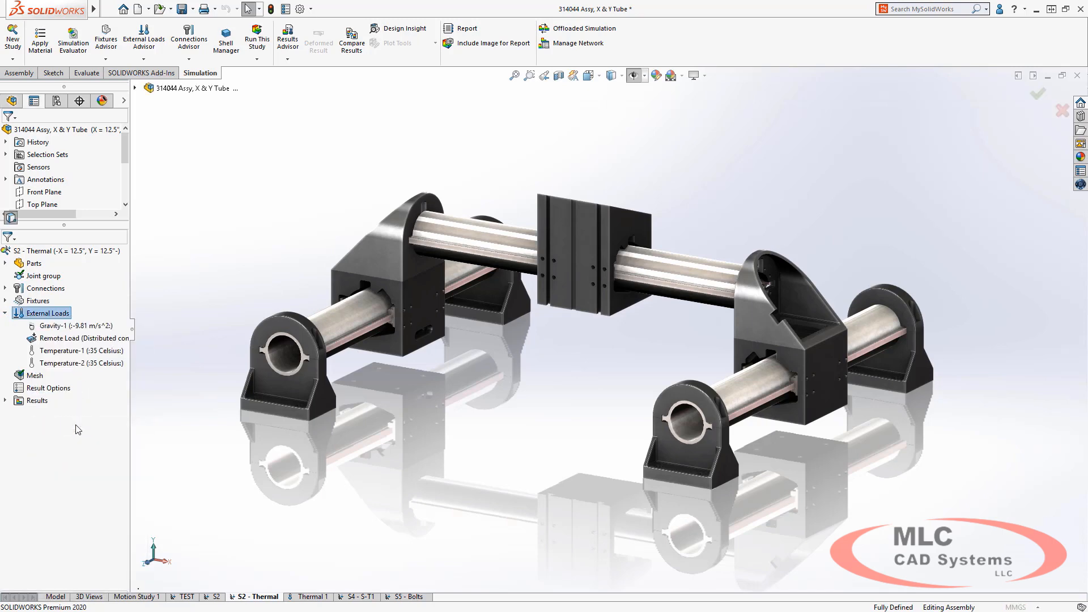
{"action": "left_click", "coordinate": [41, 312]}
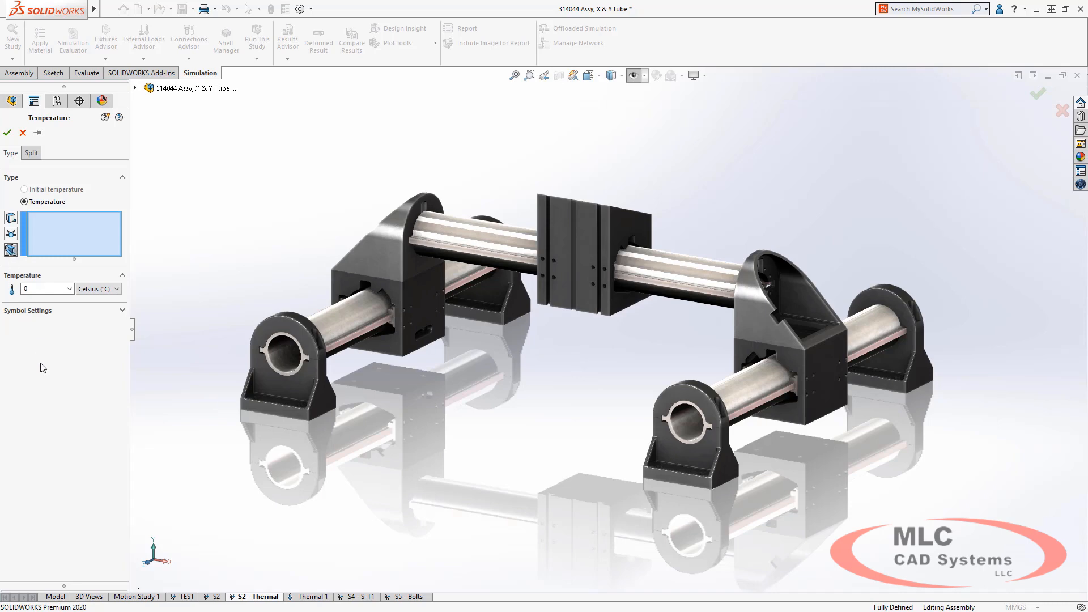
{"action": "left_click", "coordinate": [8, 132]}
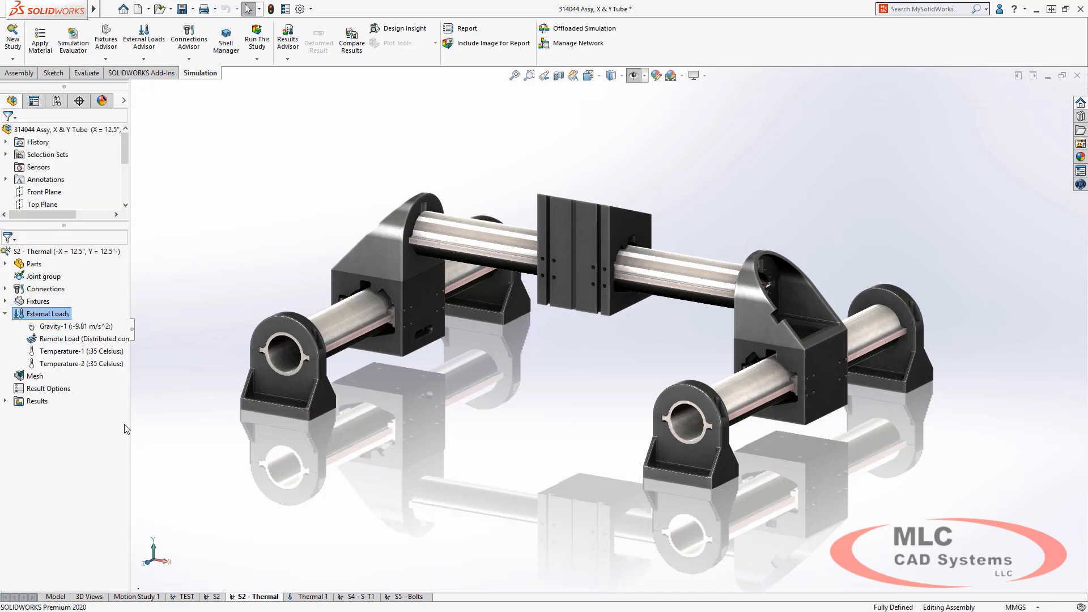
- Show the Thermal1 temperature result plot (about 22 to 35 °C) in the Thermal 1 study
{"action": "left_click", "coordinate": [313, 598]}
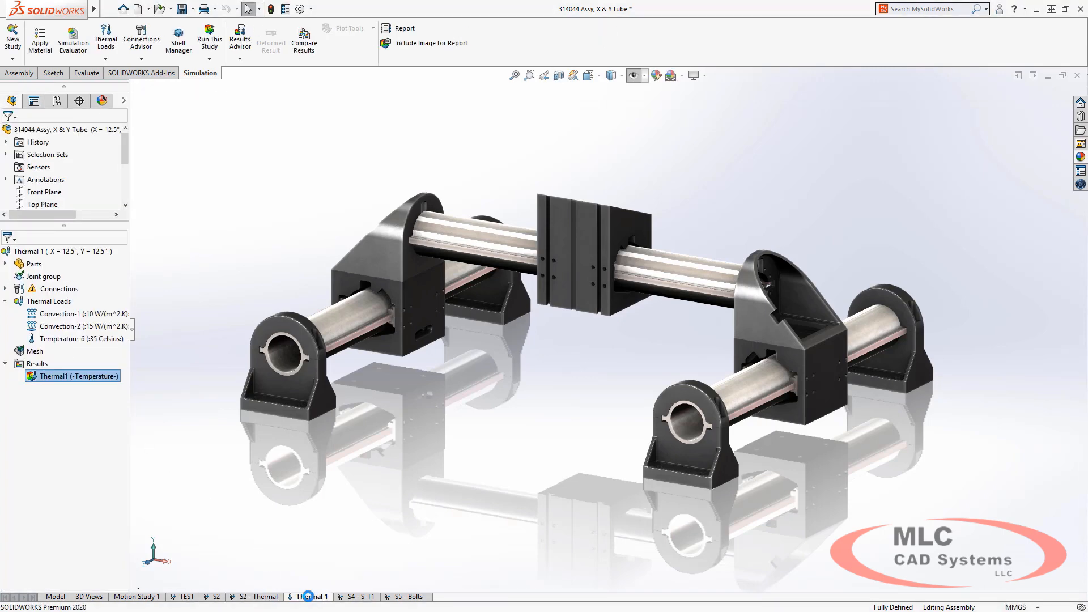
{"action": "right_click", "coordinate": [49, 301]}
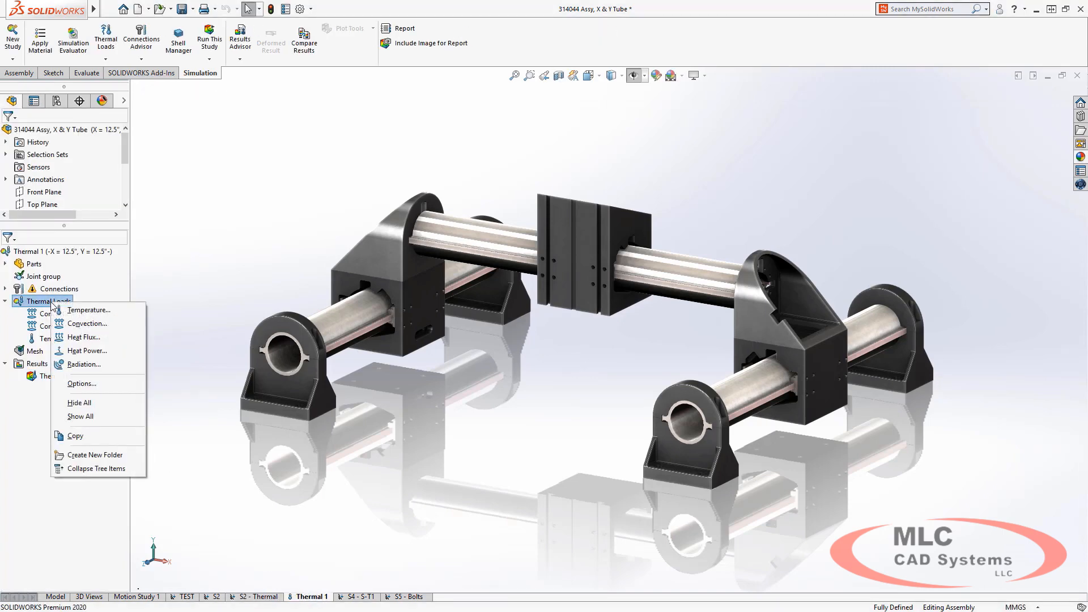
{"action": "mouse_move", "coordinate": [88, 350]}
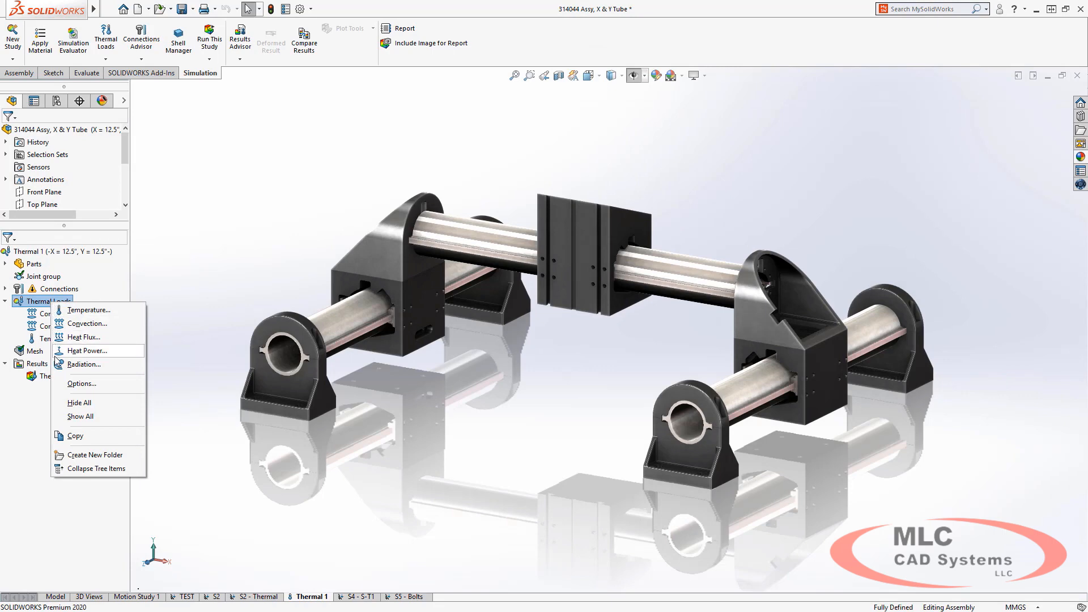
{"action": "double_click", "coordinate": [71, 375]}
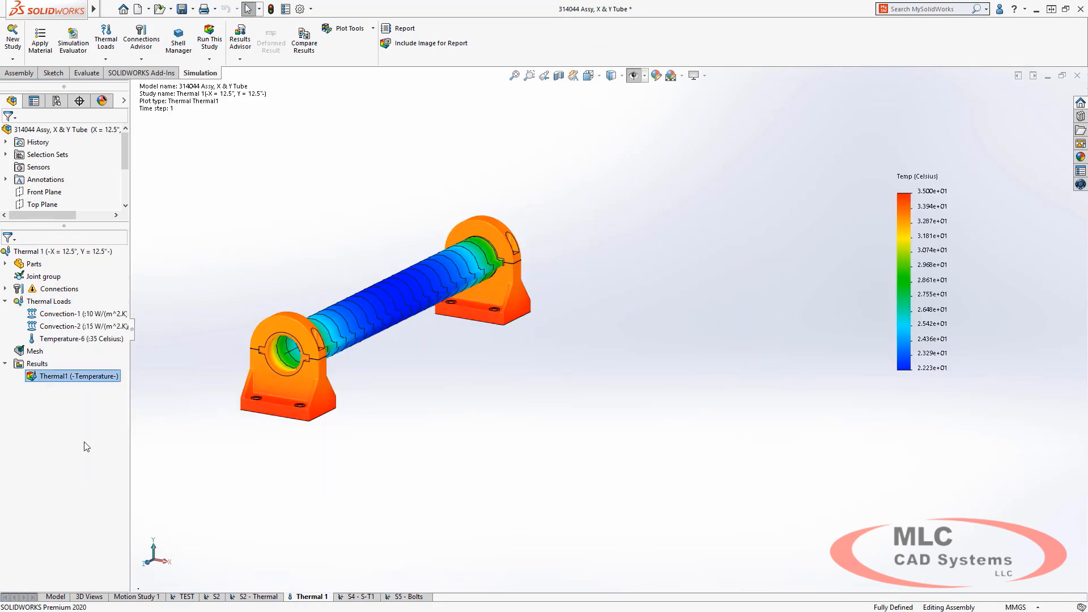
- Set the S4 - S-T1 study's thermal effect to take temperatures from the Thermal 1 study
{"action": "left_click", "coordinate": [367, 597]}
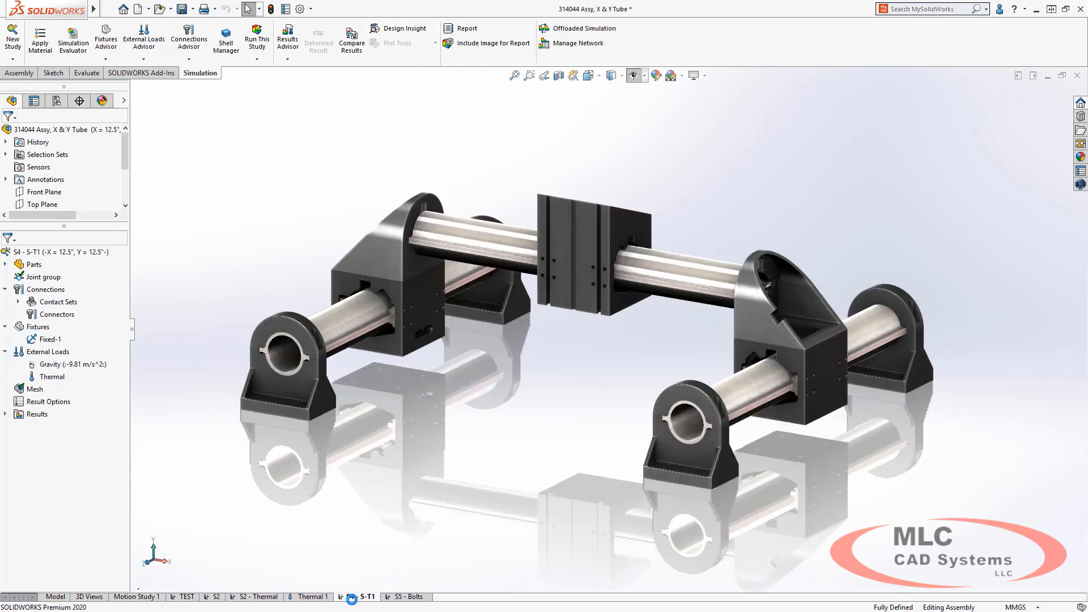
{"action": "left_click", "coordinate": [367, 597]}
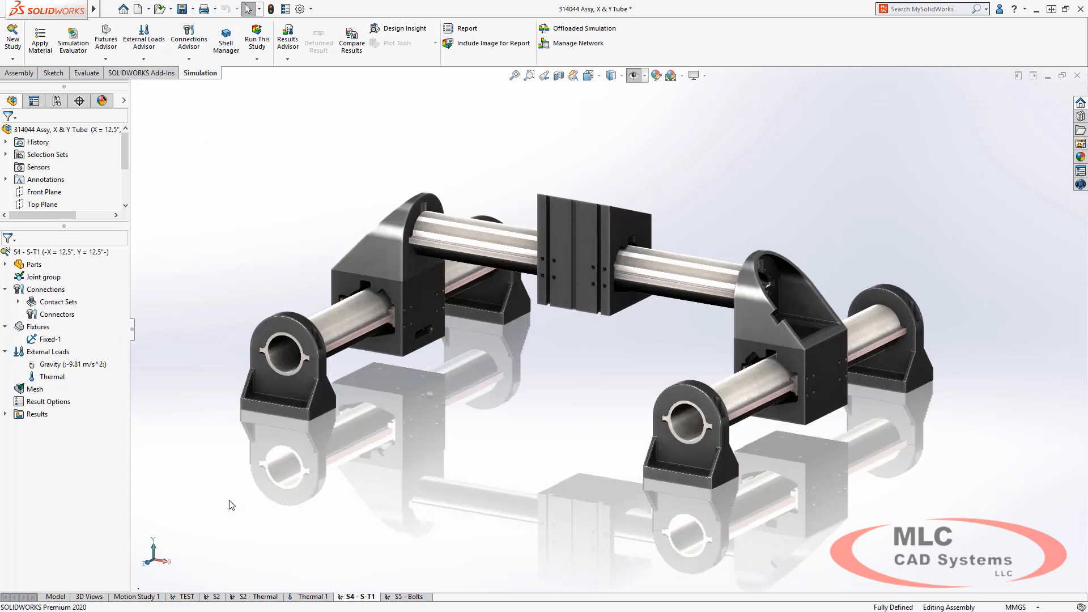
{"action": "left_click", "coordinate": [52, 376]}
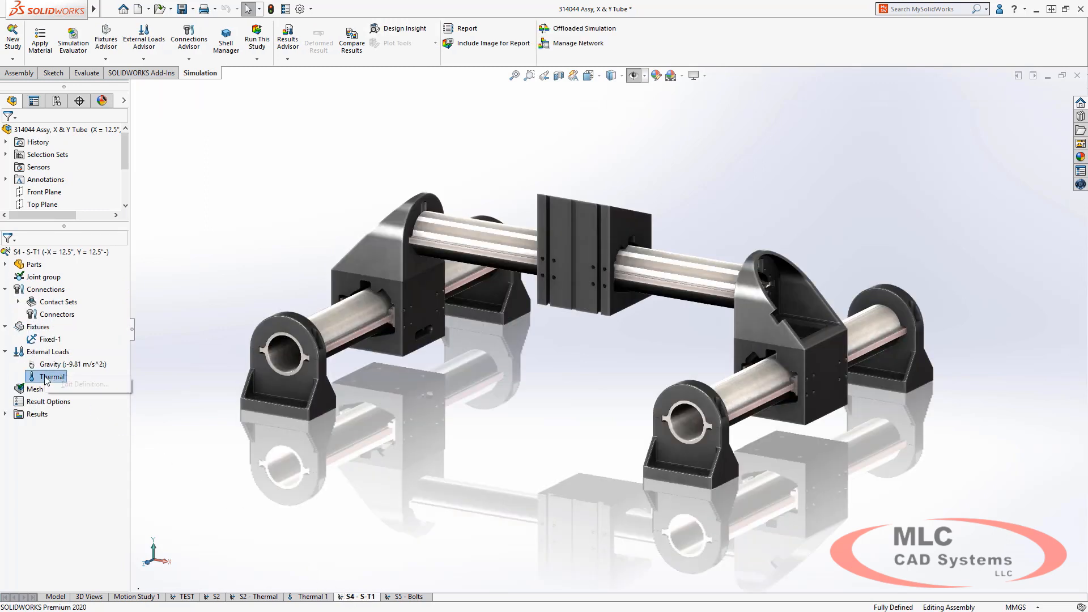
{"action": "left_click", "coordinate": [85, 384]}
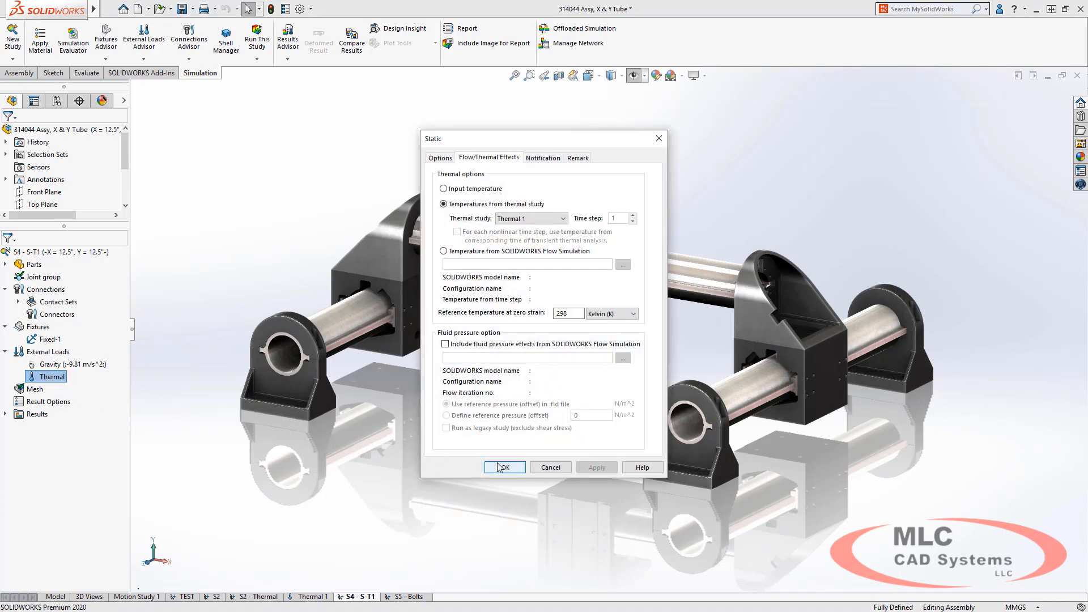
{"action": "left_click", "coordinate": [505, 467]}
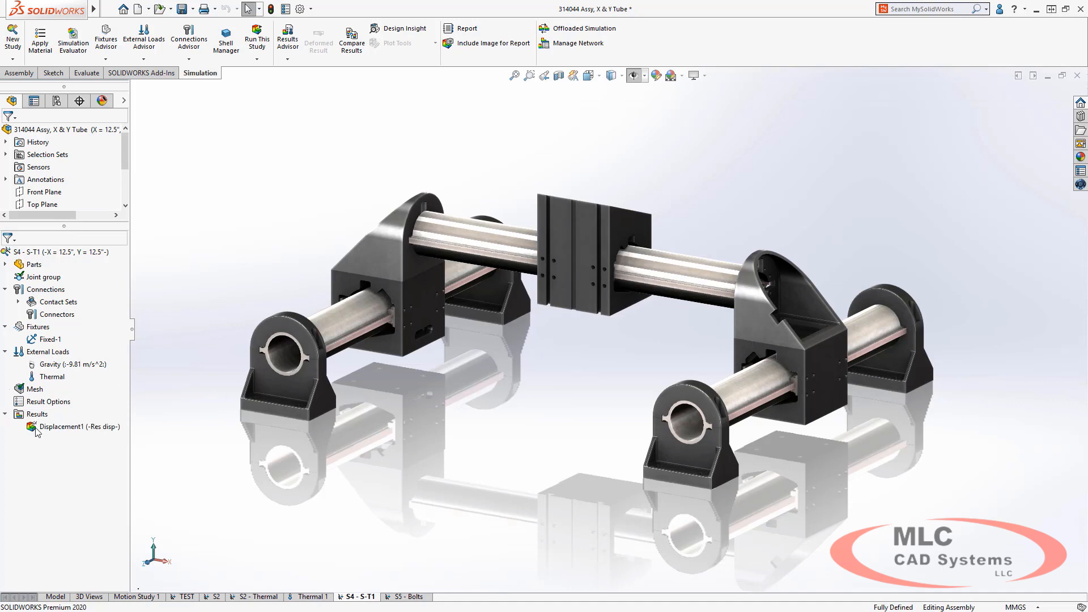
- Display the Displacement1 result plot for S4 - S-T1
{"action": "double_click", "coordinate": [75, 426]}
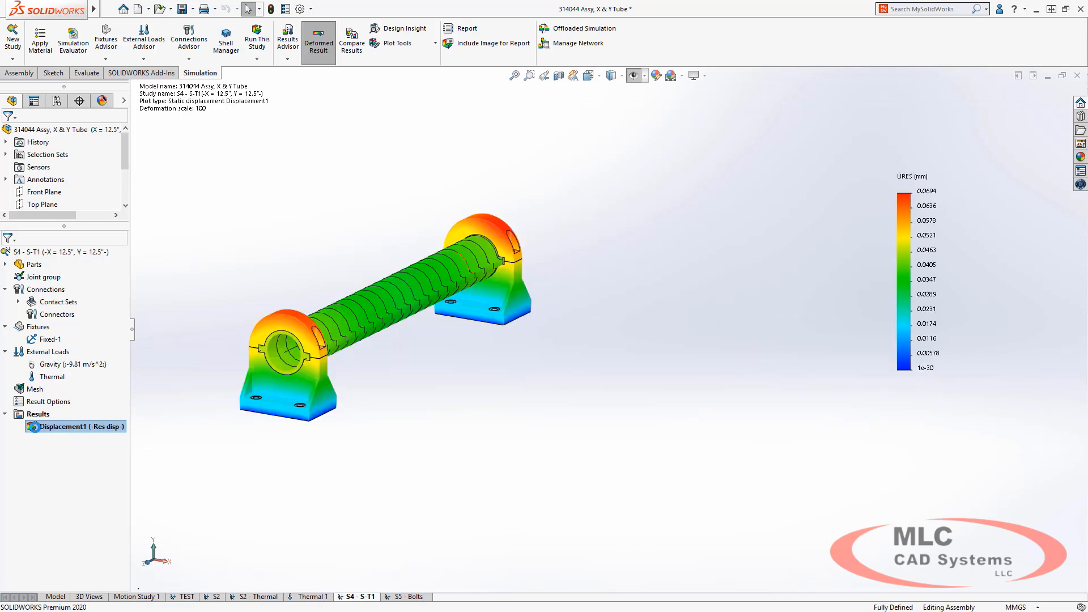